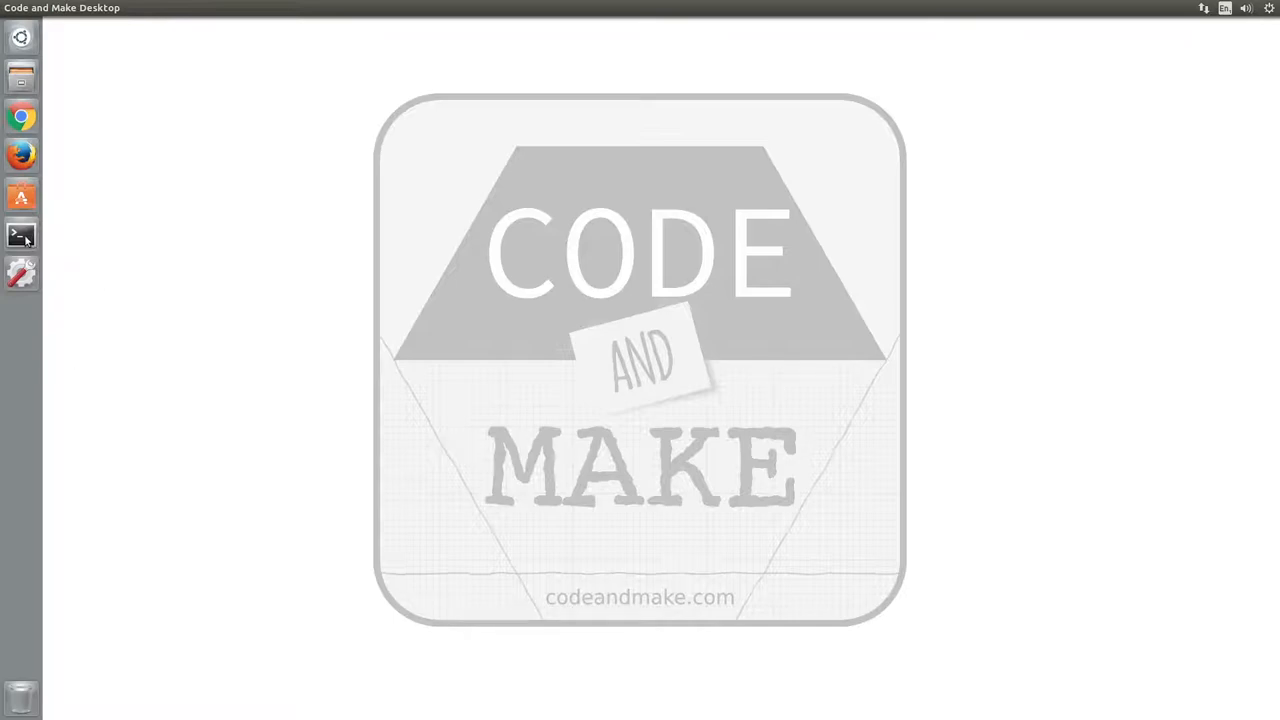
- Open a terminal window and run sudo apt-get update to refresh the package lists
click(21, 235)
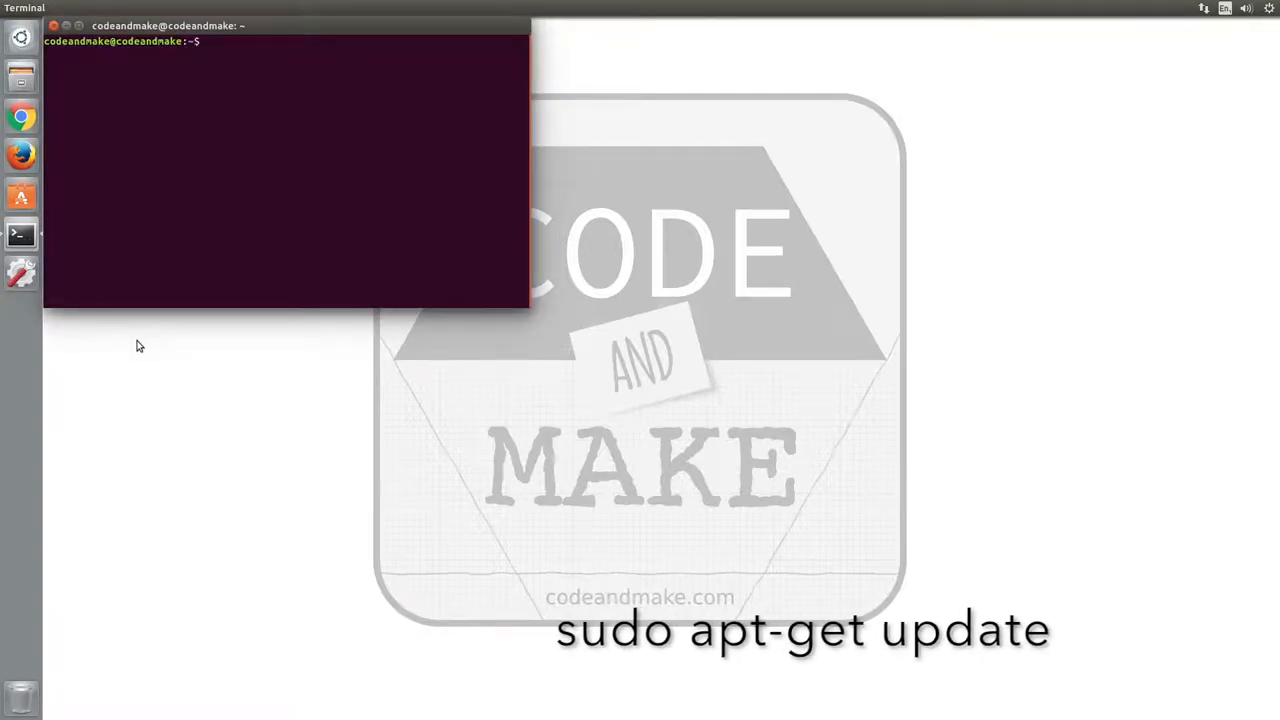
text(sudo)
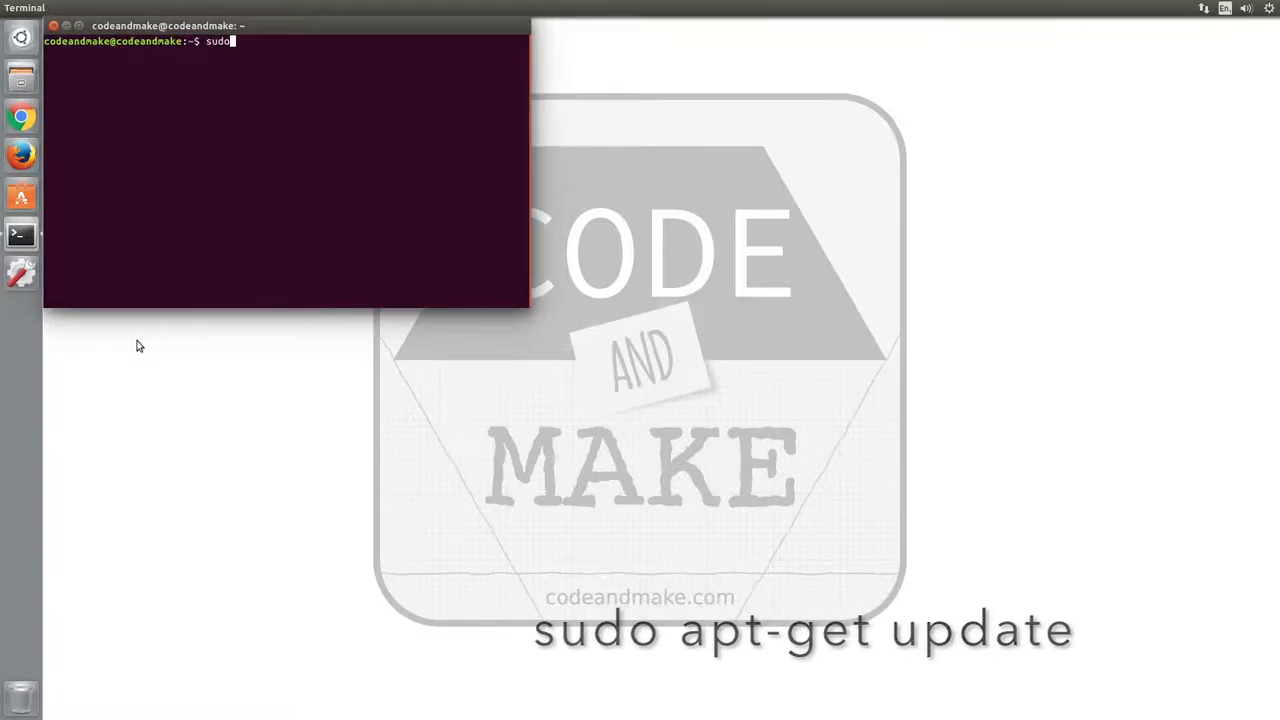
text(apt)
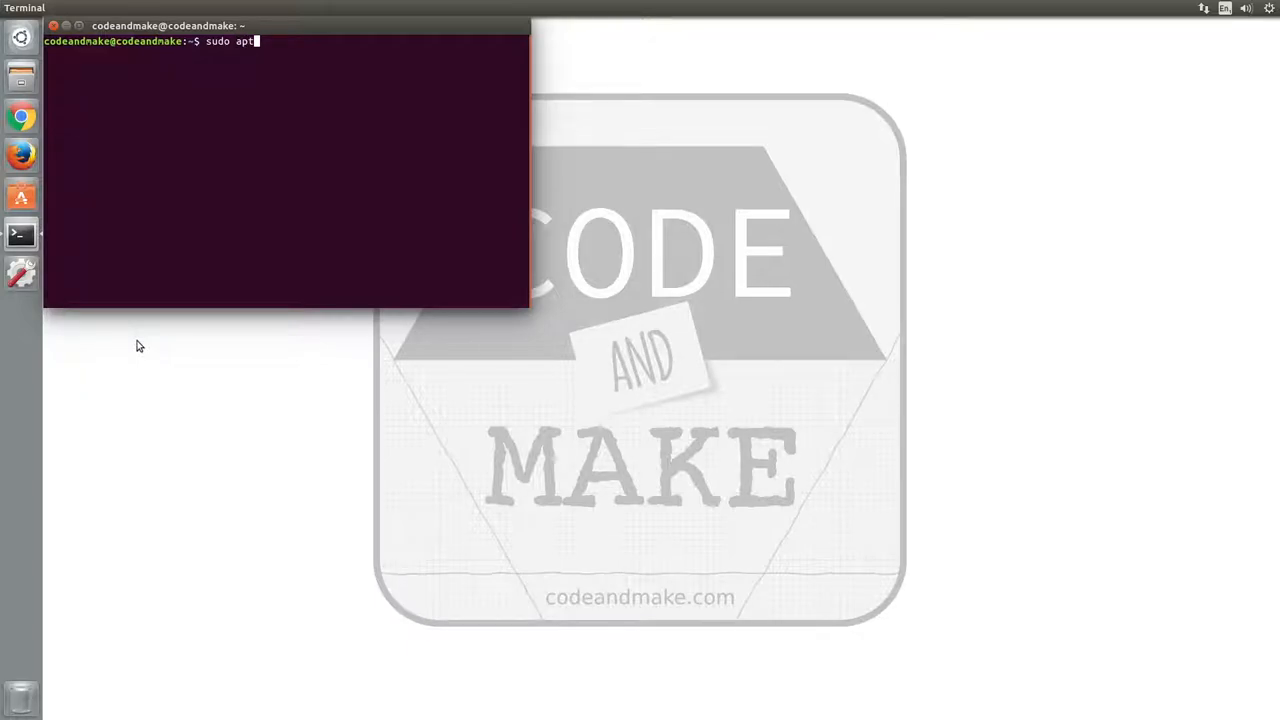
text(-get upd)
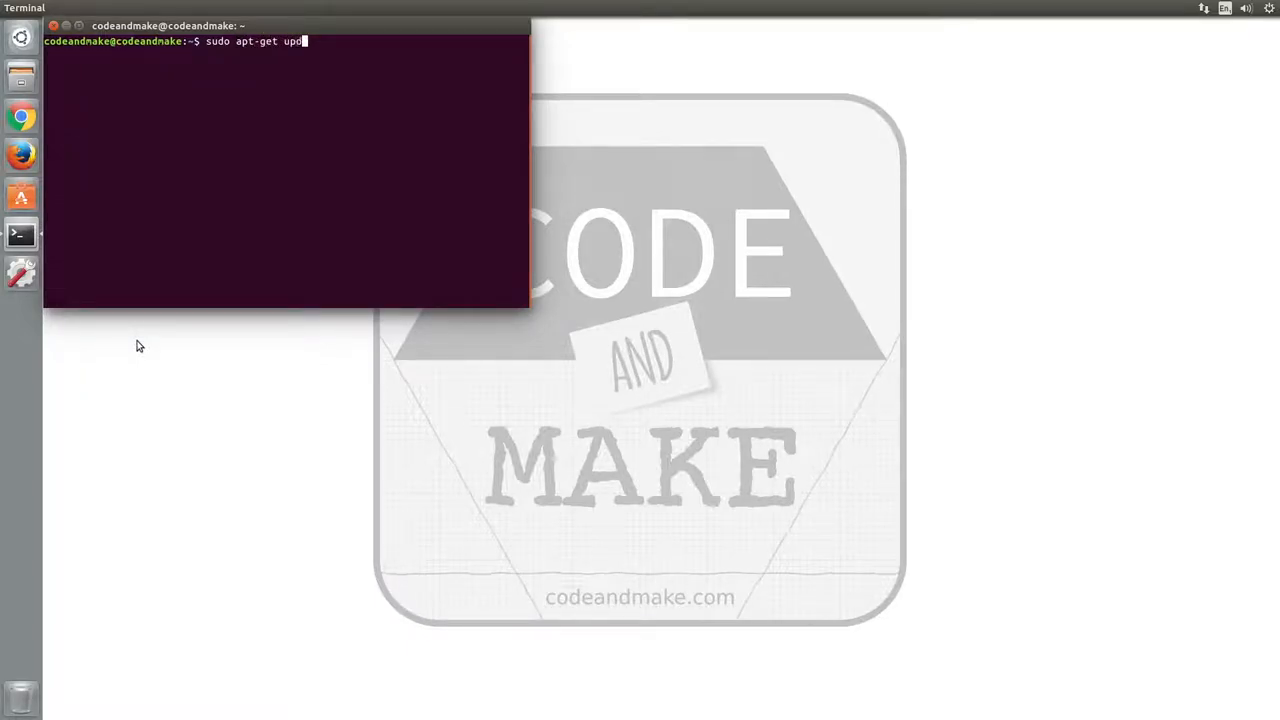
key(Return)
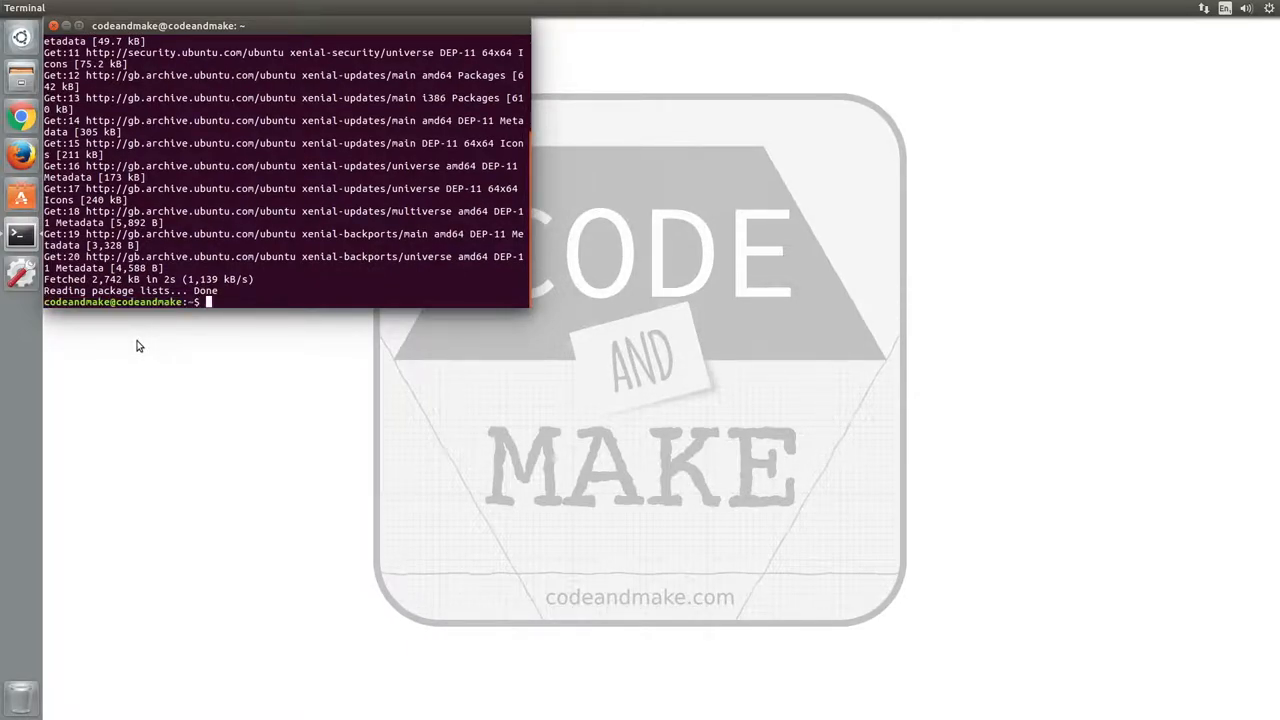
- Install git and git-gui with sudo apt-get install -y git git-gui
text(sudo apt-get i)
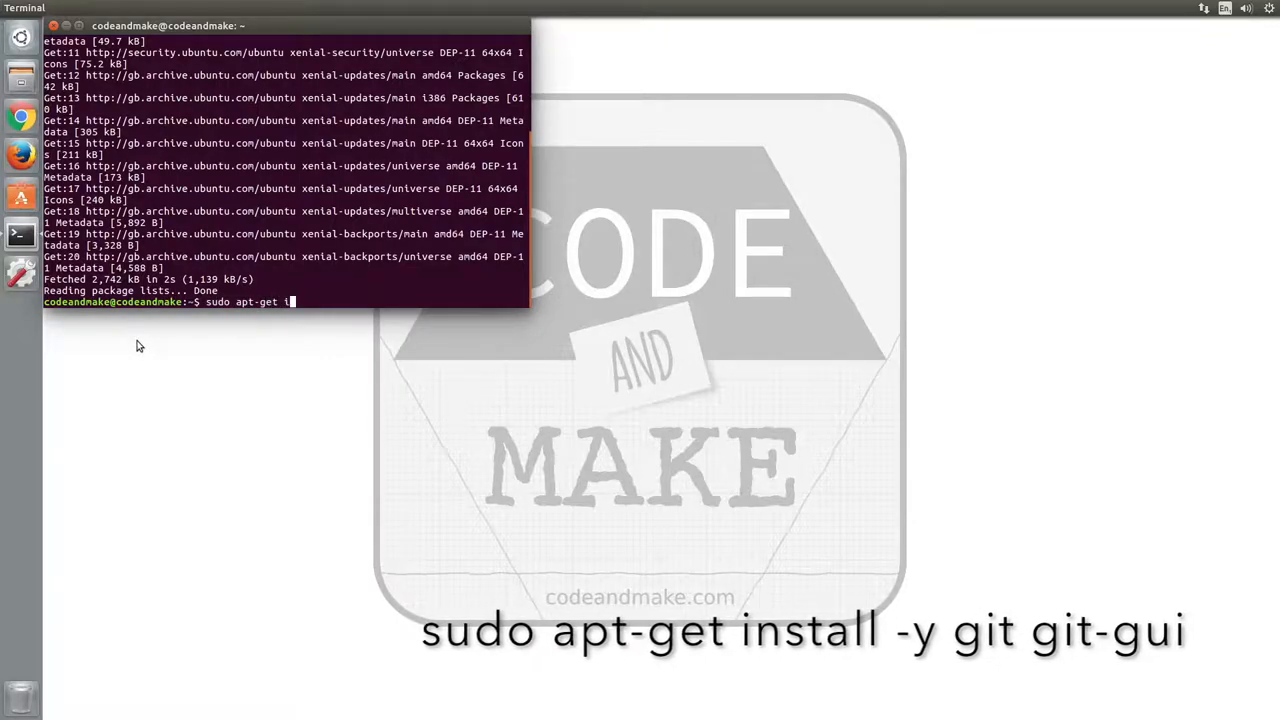
text(stall -y)
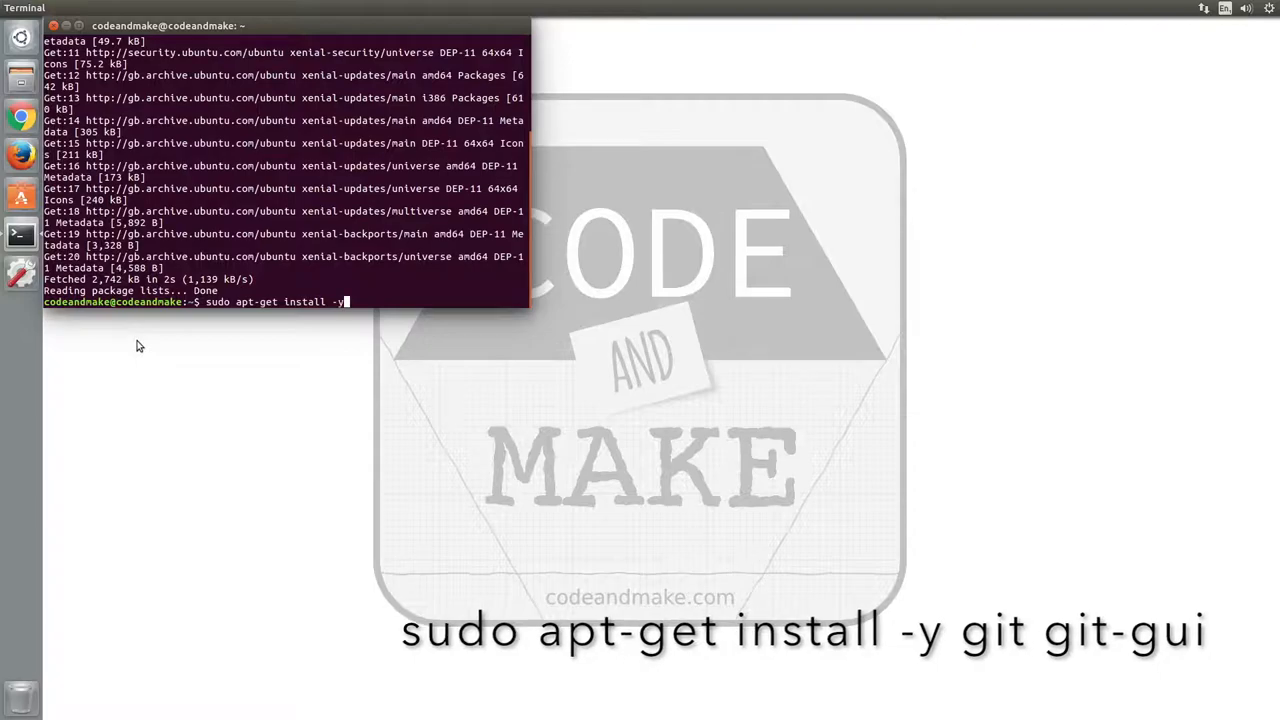
text(git gi)
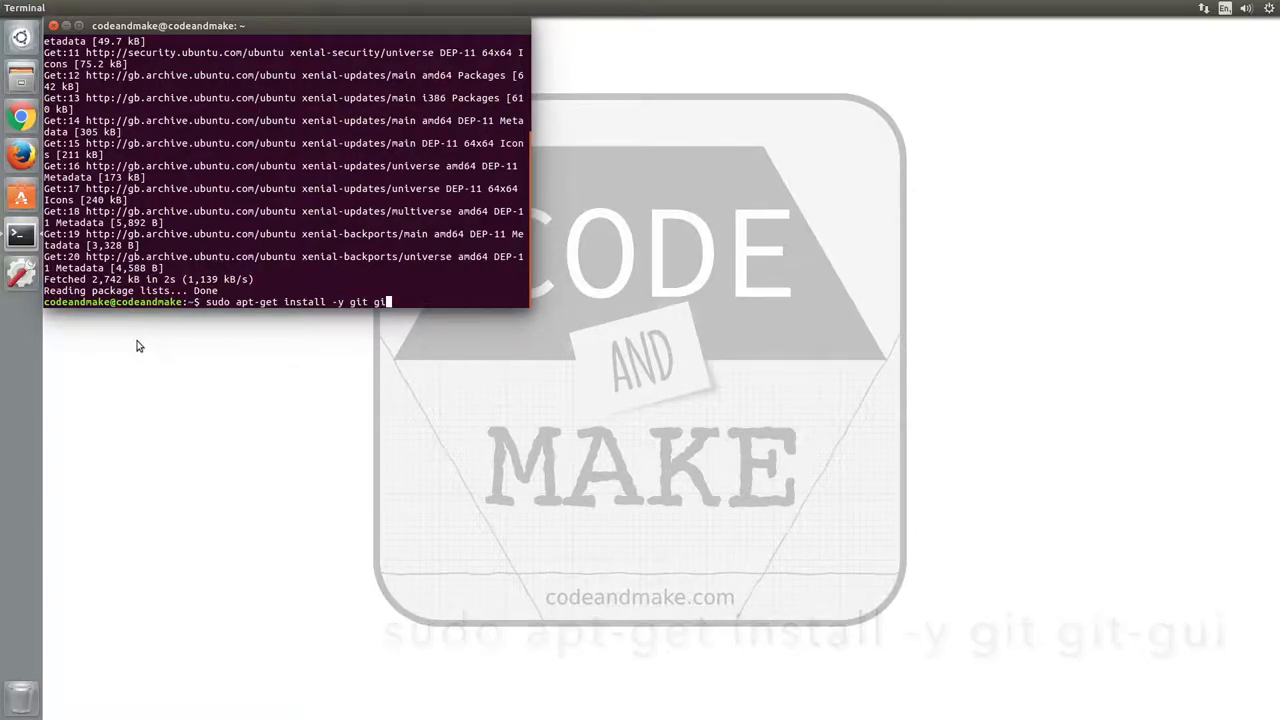
key(Return)
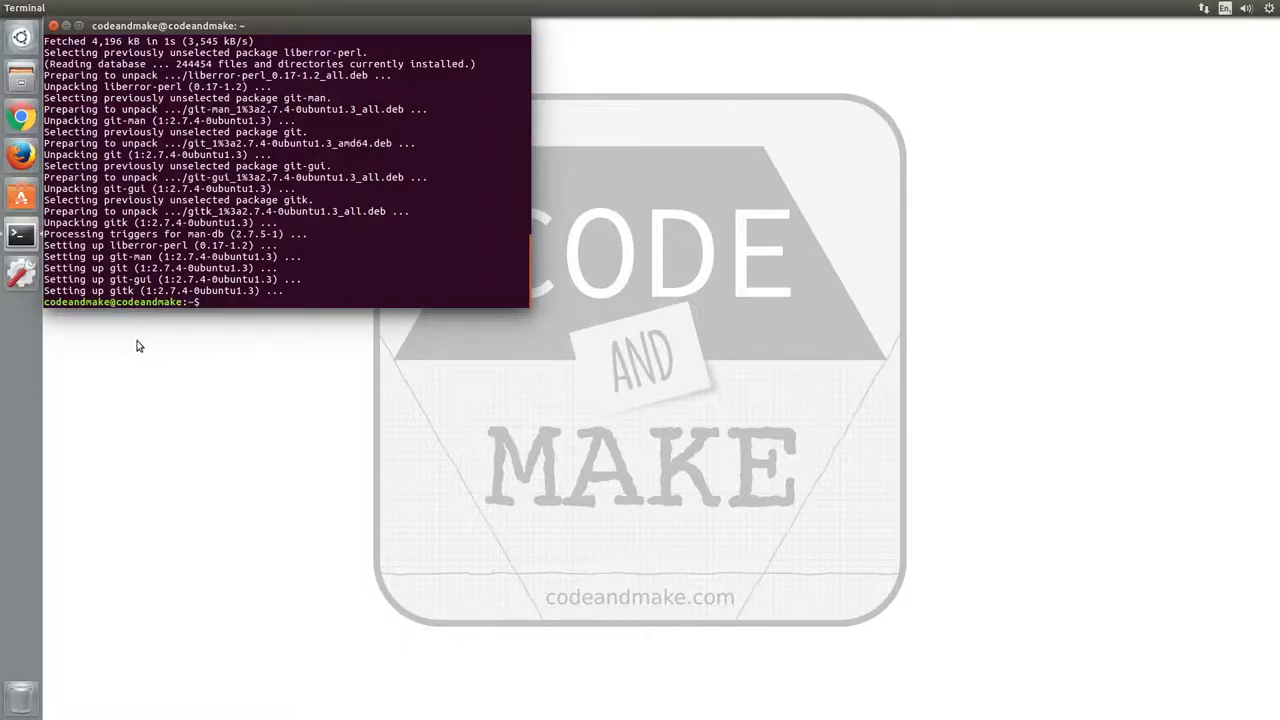
- Run git --version and git gui --version, showing git 2.7.4 and git-gui 0.20.0
text(git --)
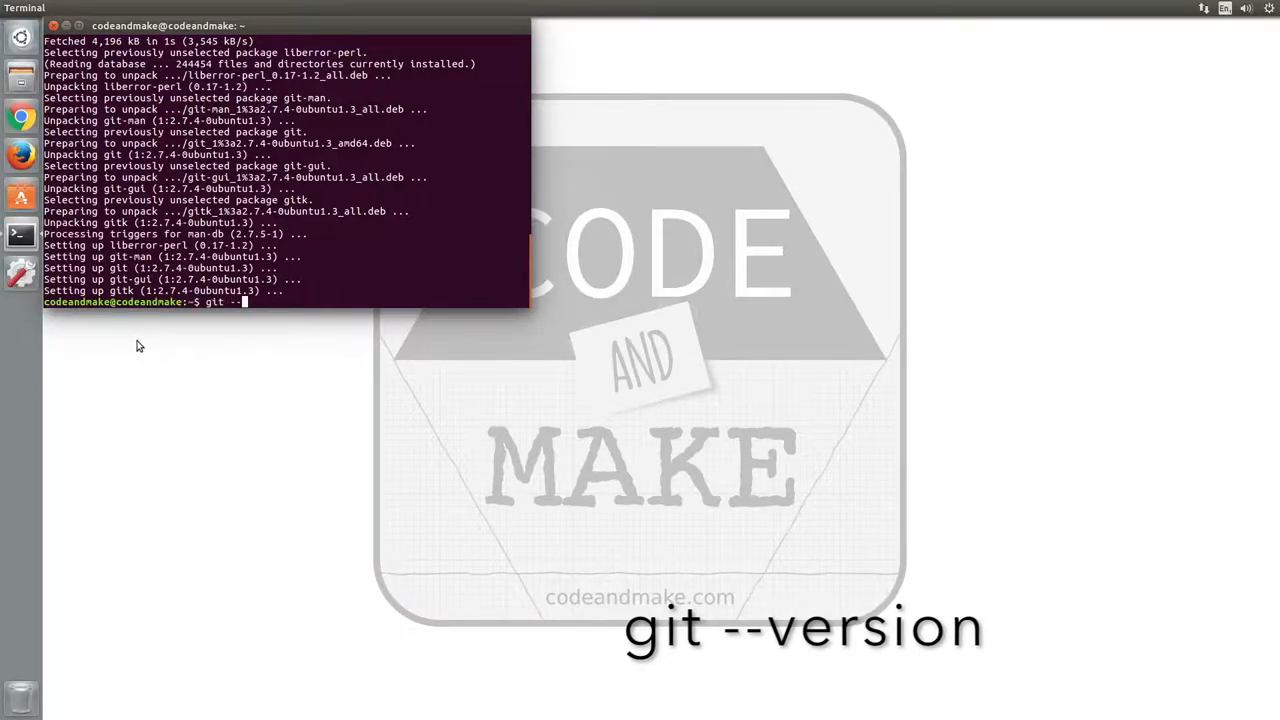
key(Return)
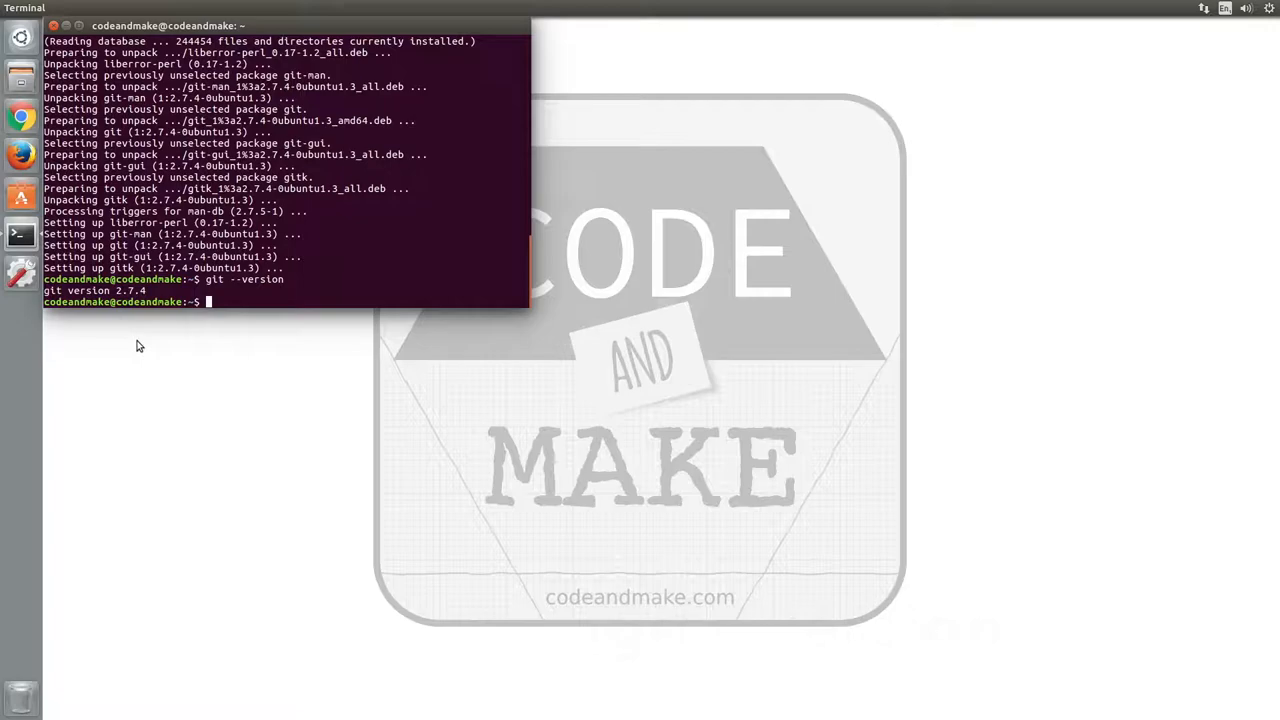
text(git gui -)
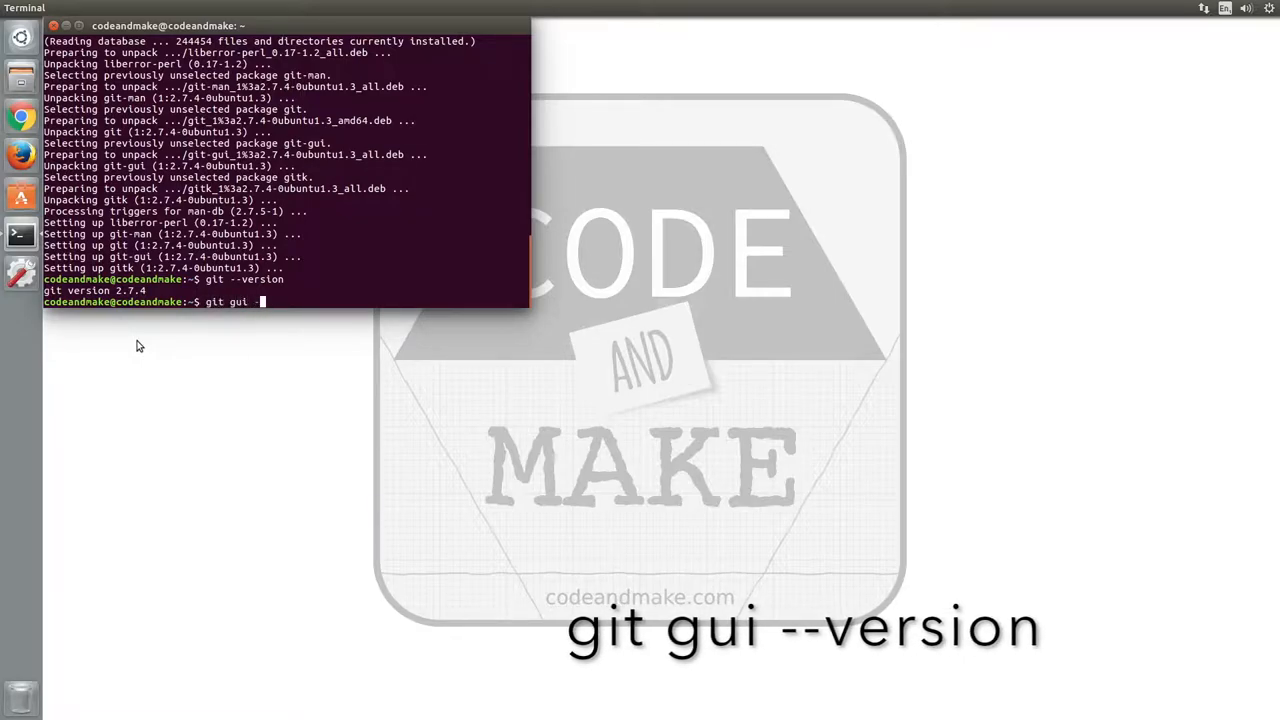
key(Return)
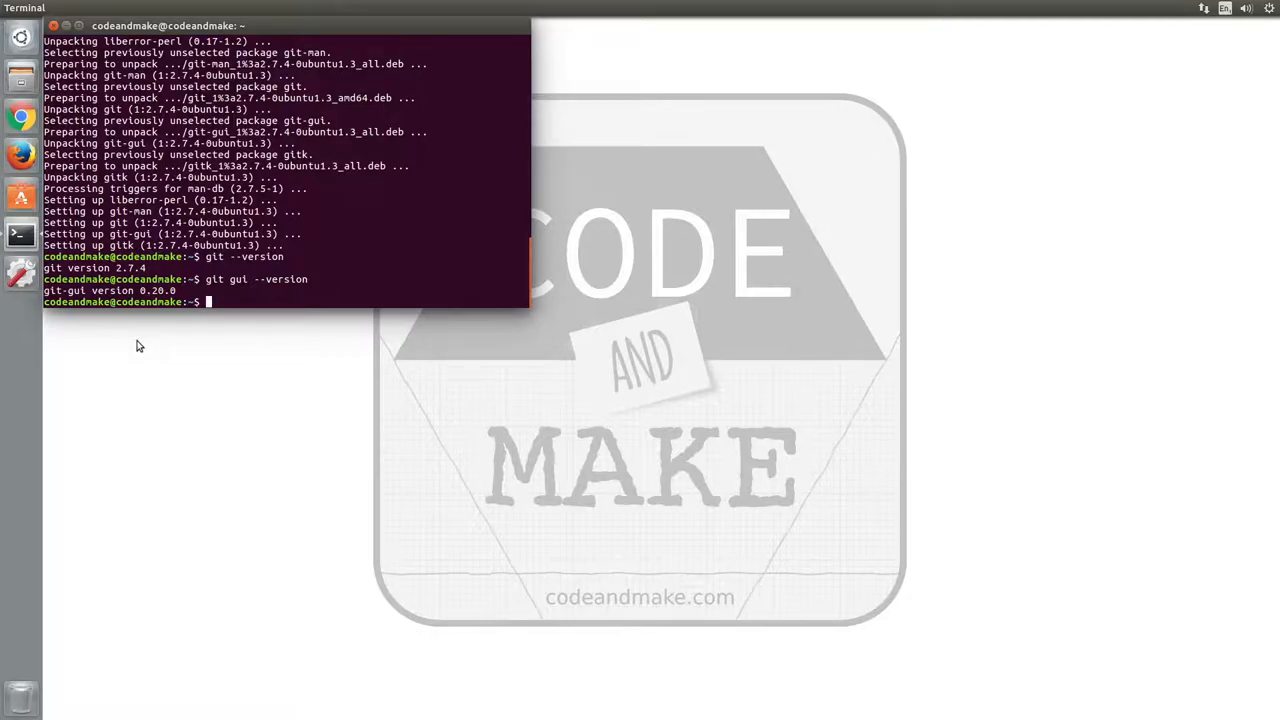
- Run git config --global user.name "Code and Make"
text(git config --globa)
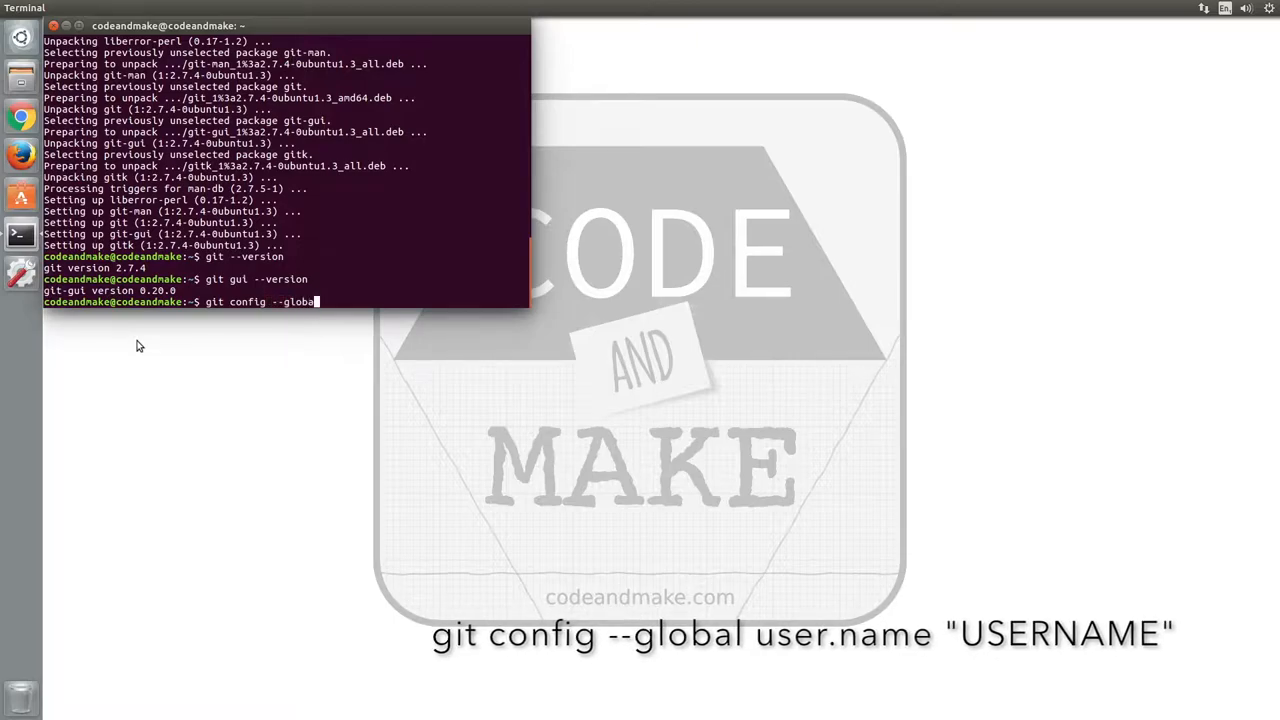
text(user)
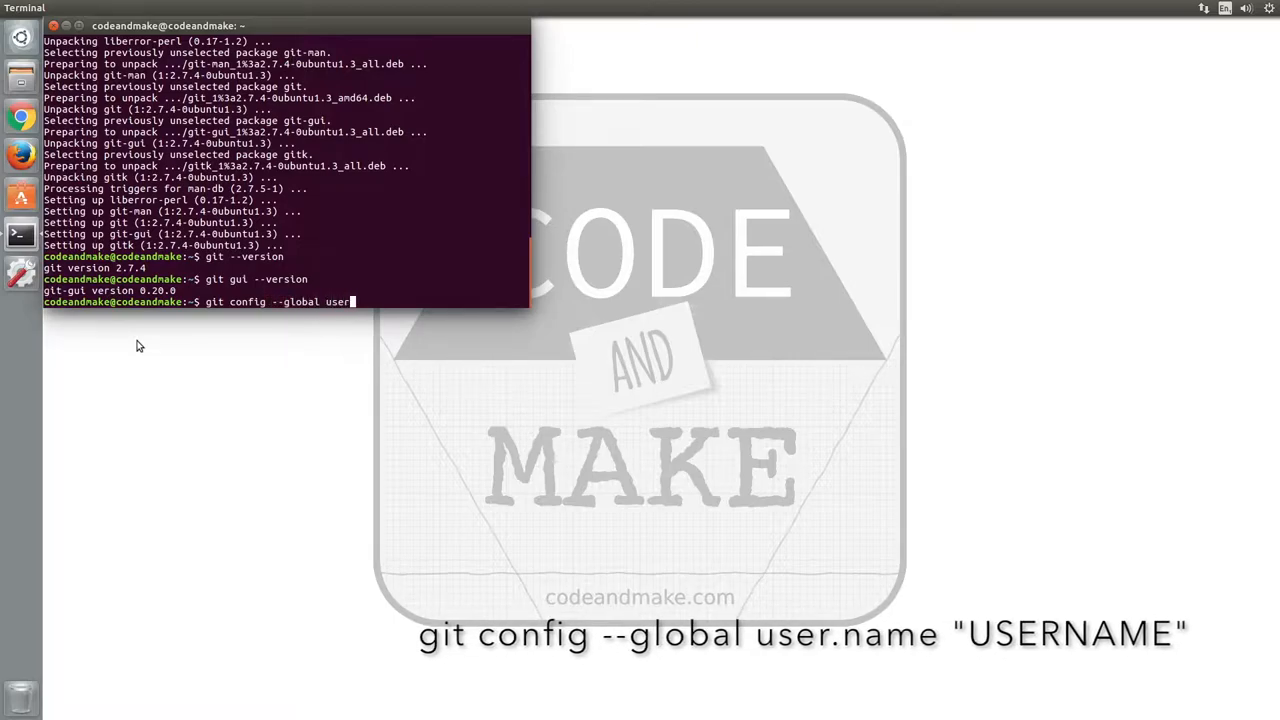
text(.name)
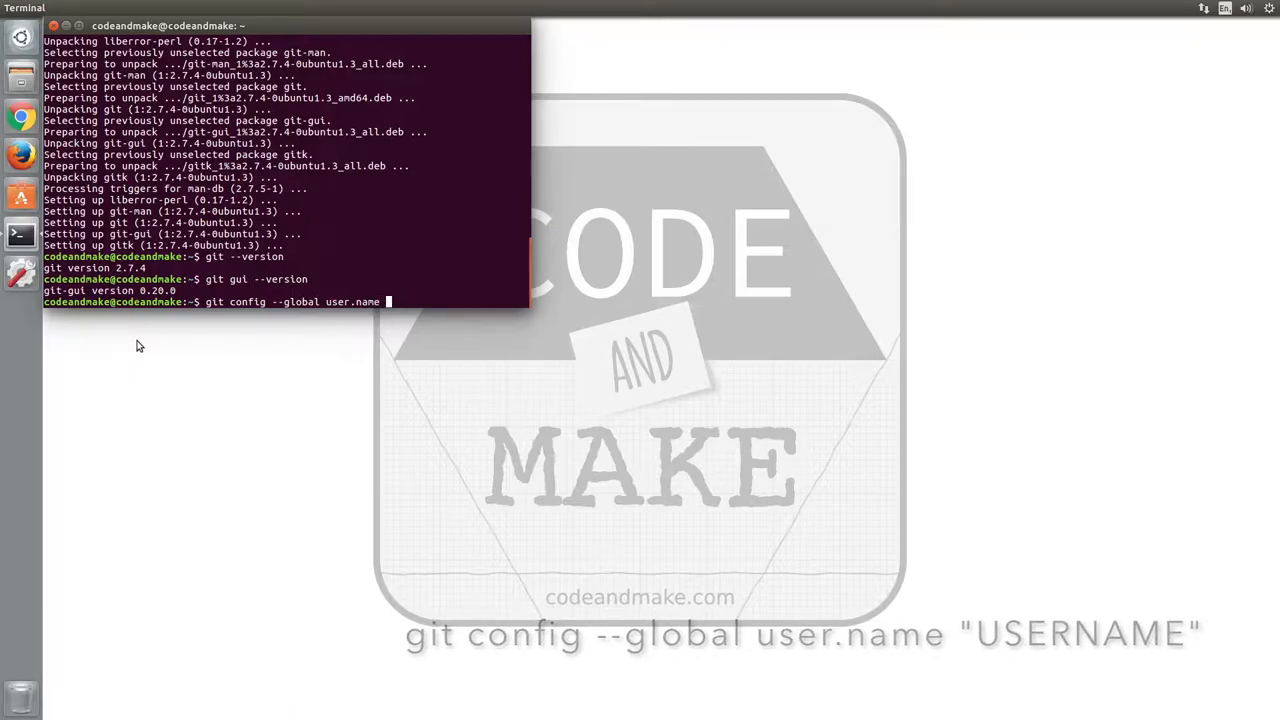
text("Code a)
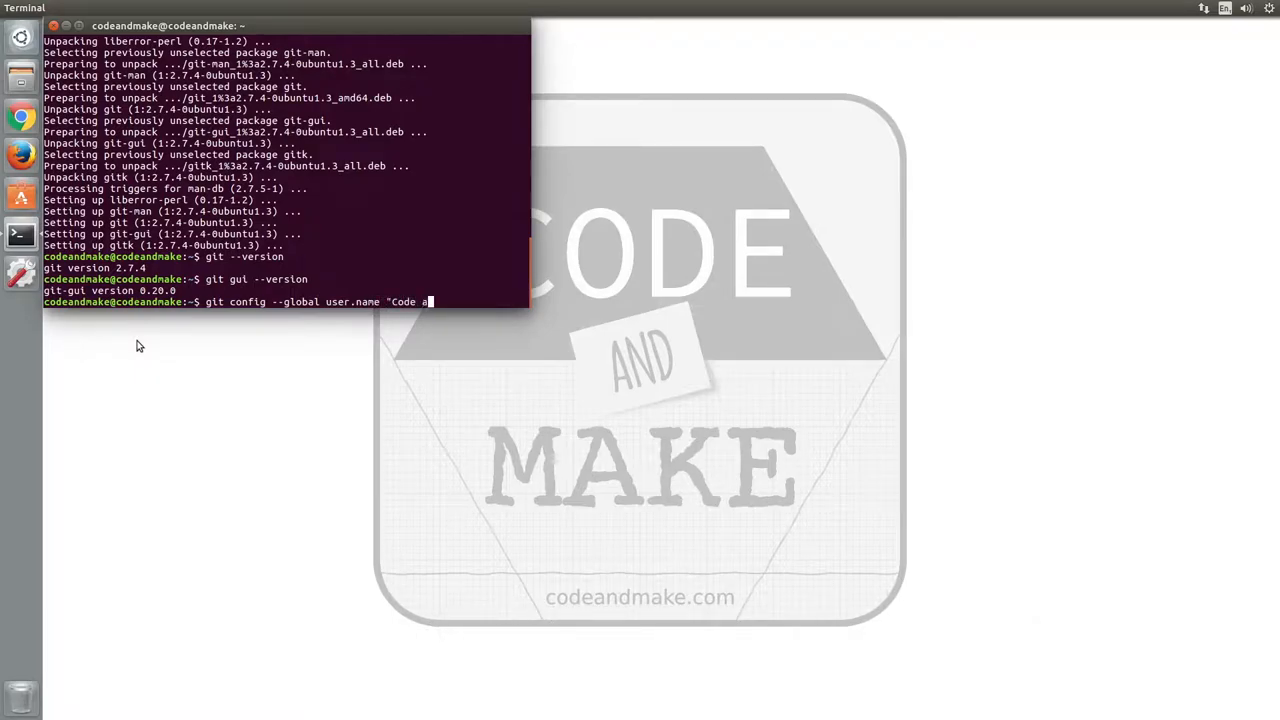
text(nd Make")
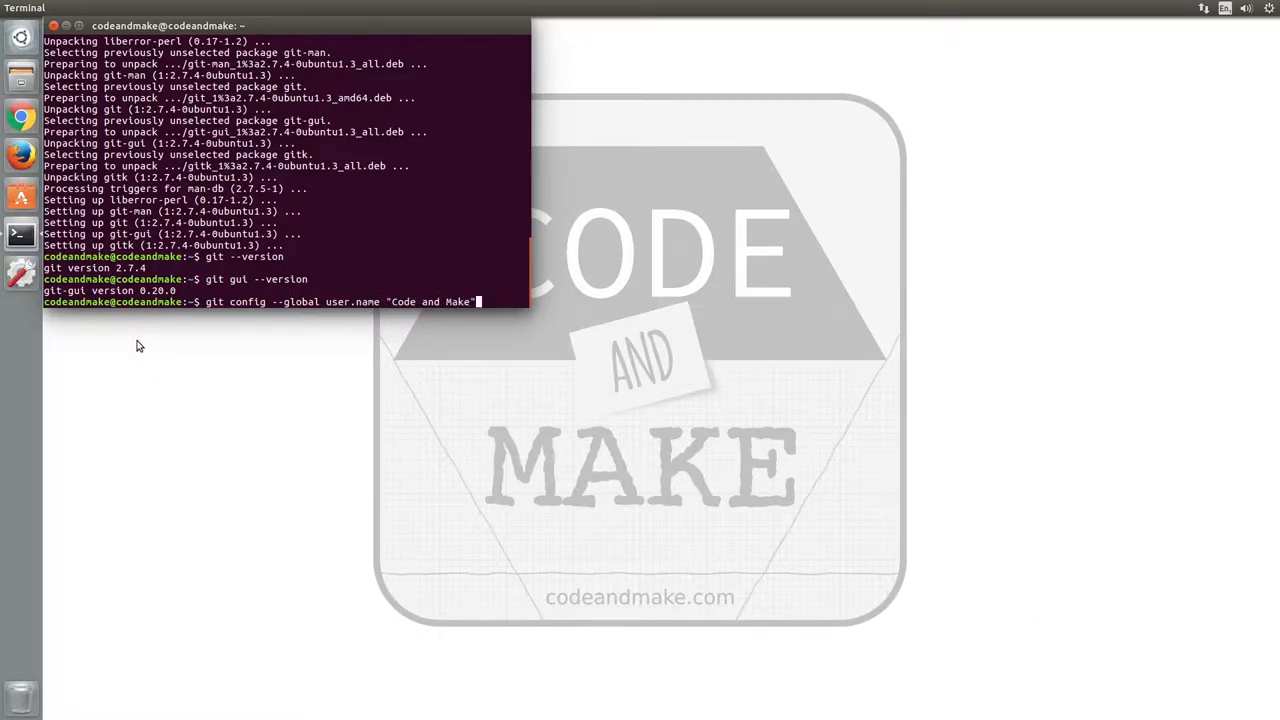
key(Return)
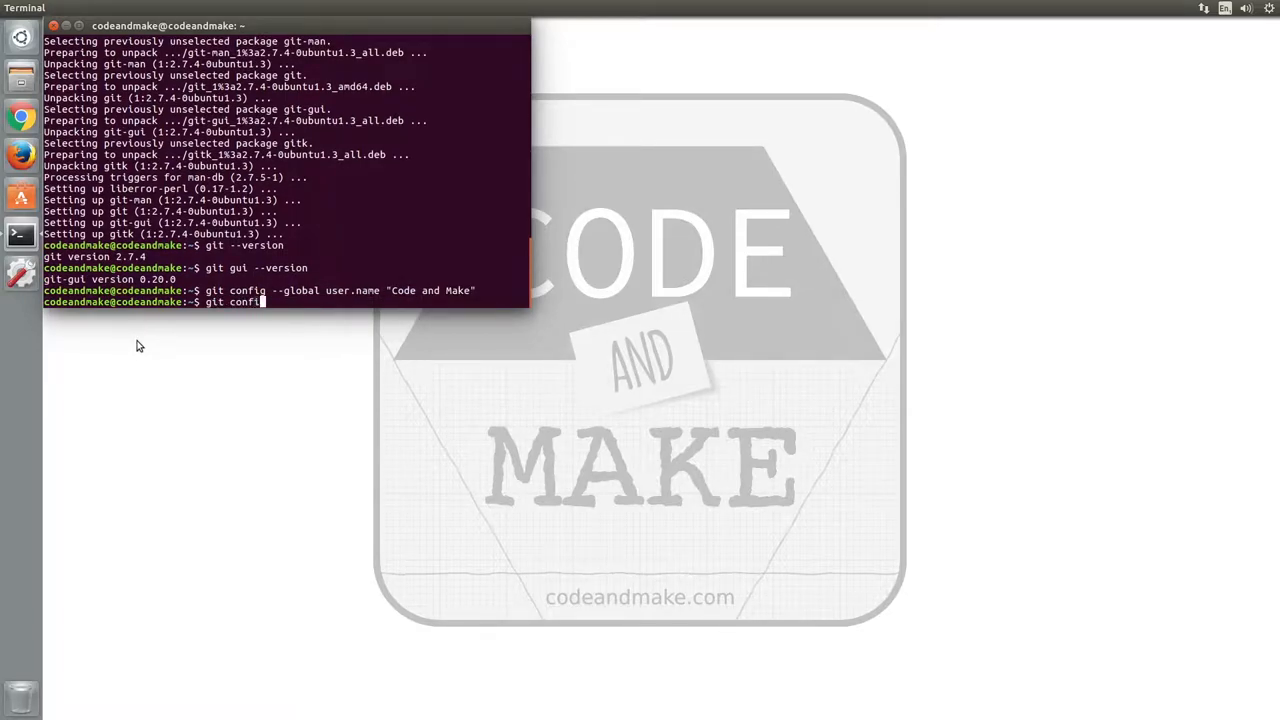
- Set the global git user.email, then list the configuration with git config -l
text(--global user)
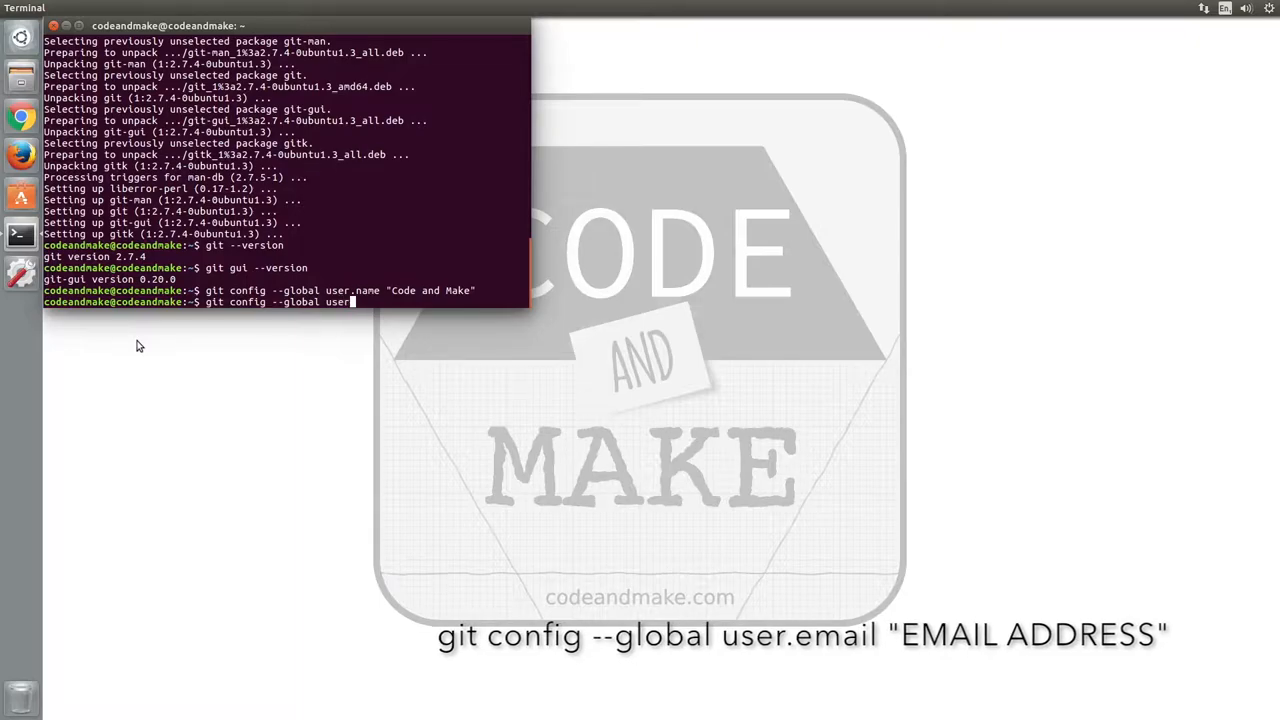
text(.email)
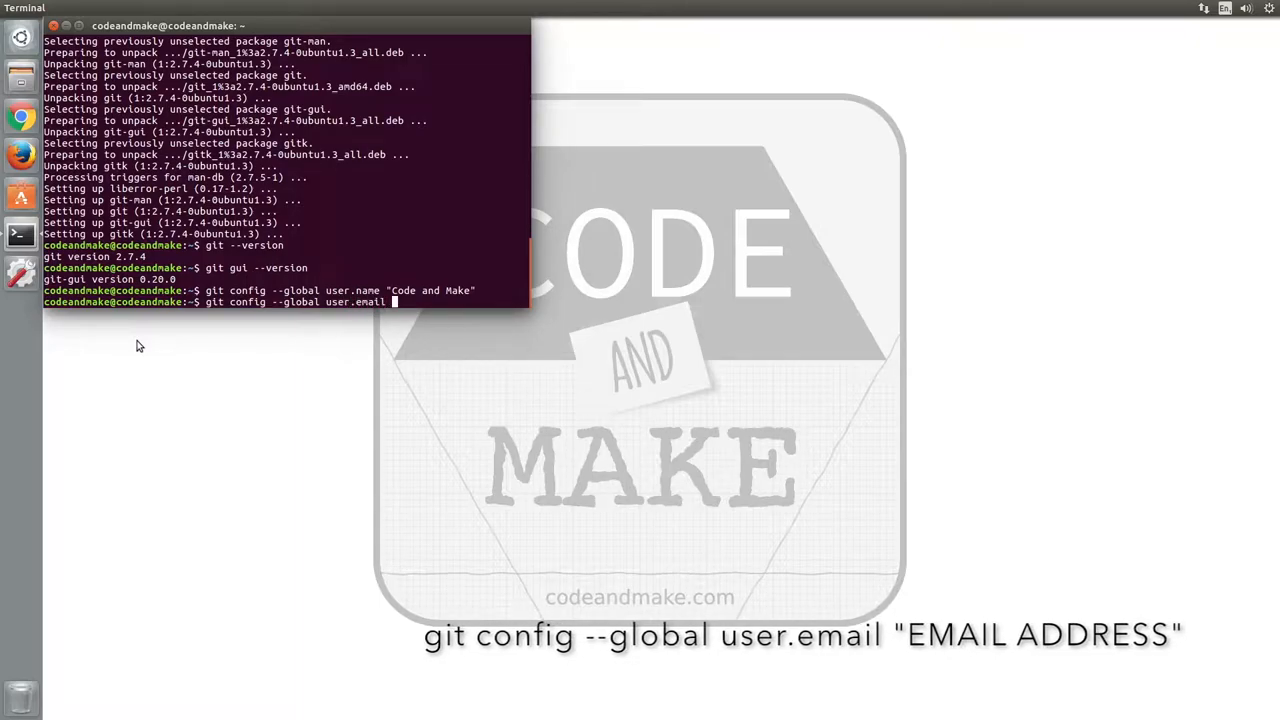
text("example@example.com)
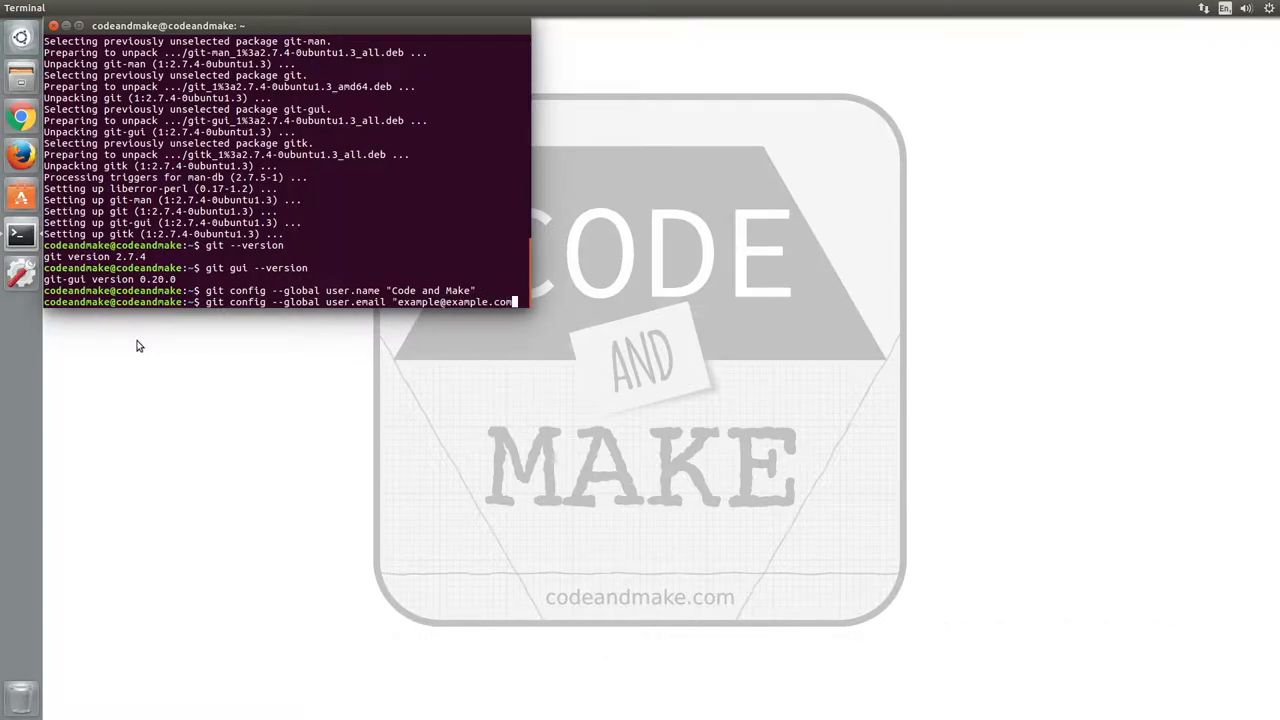
key(Return)
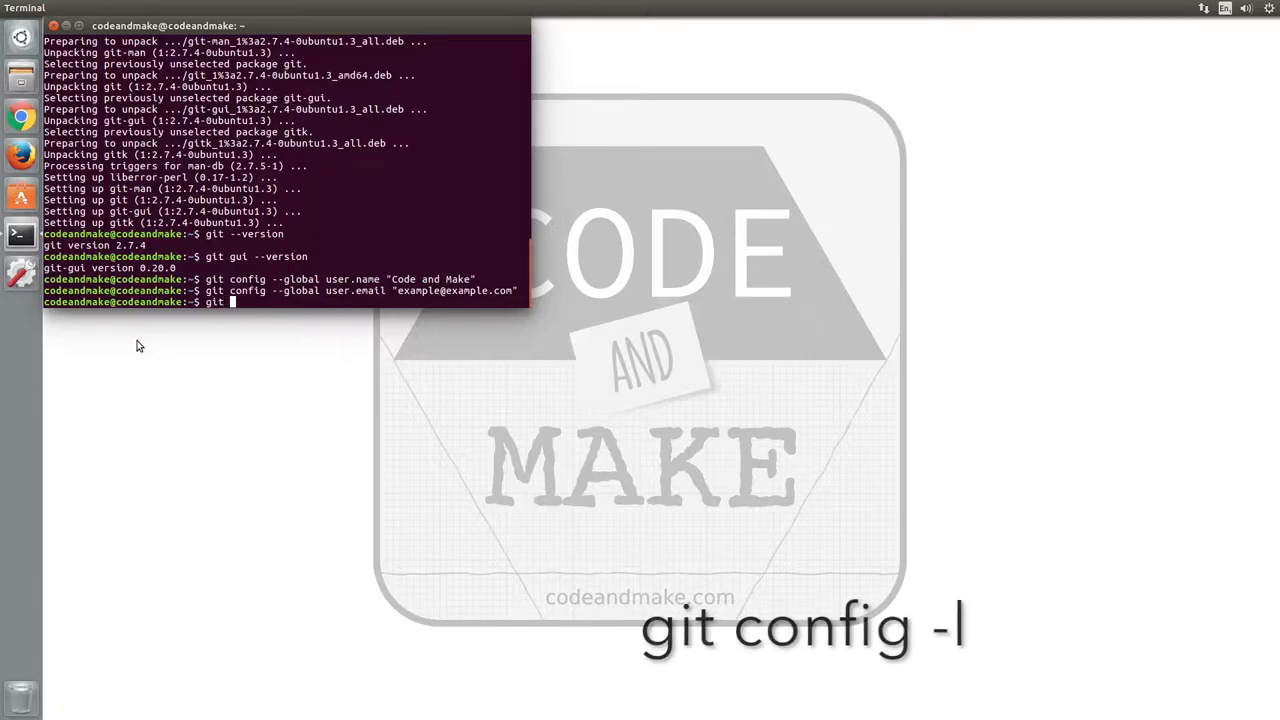
text(config -)
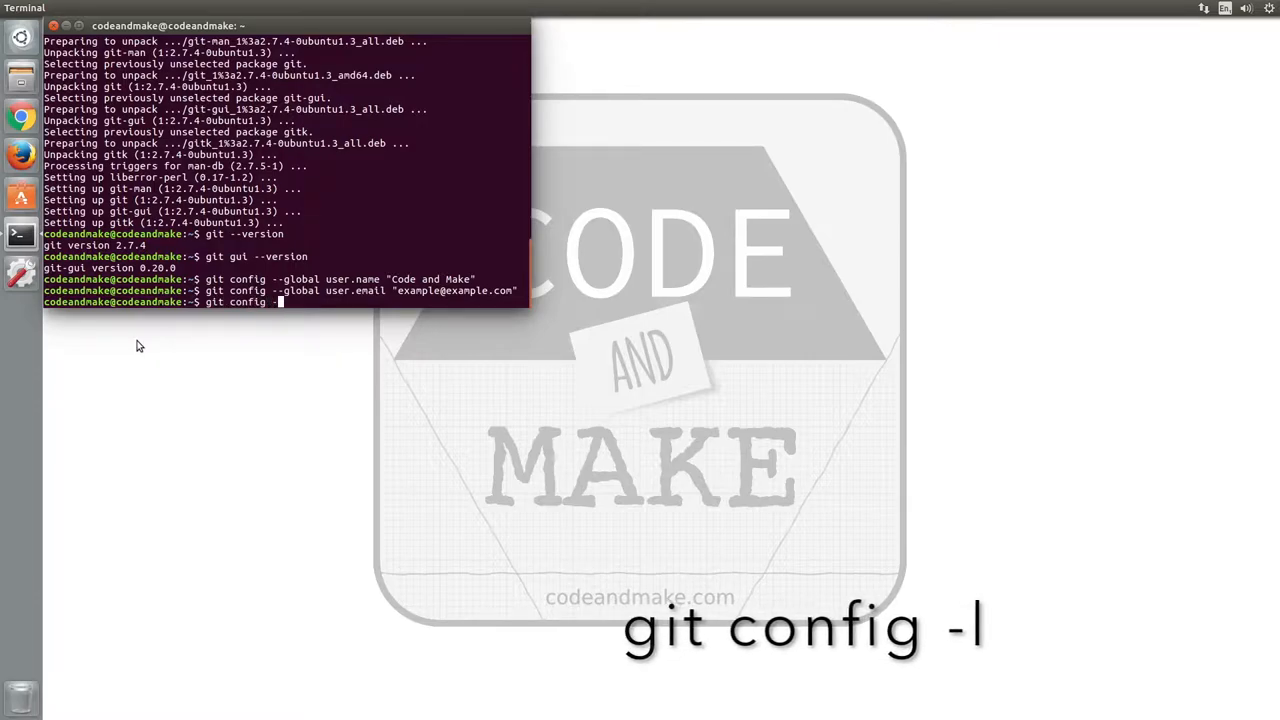
key(Return)
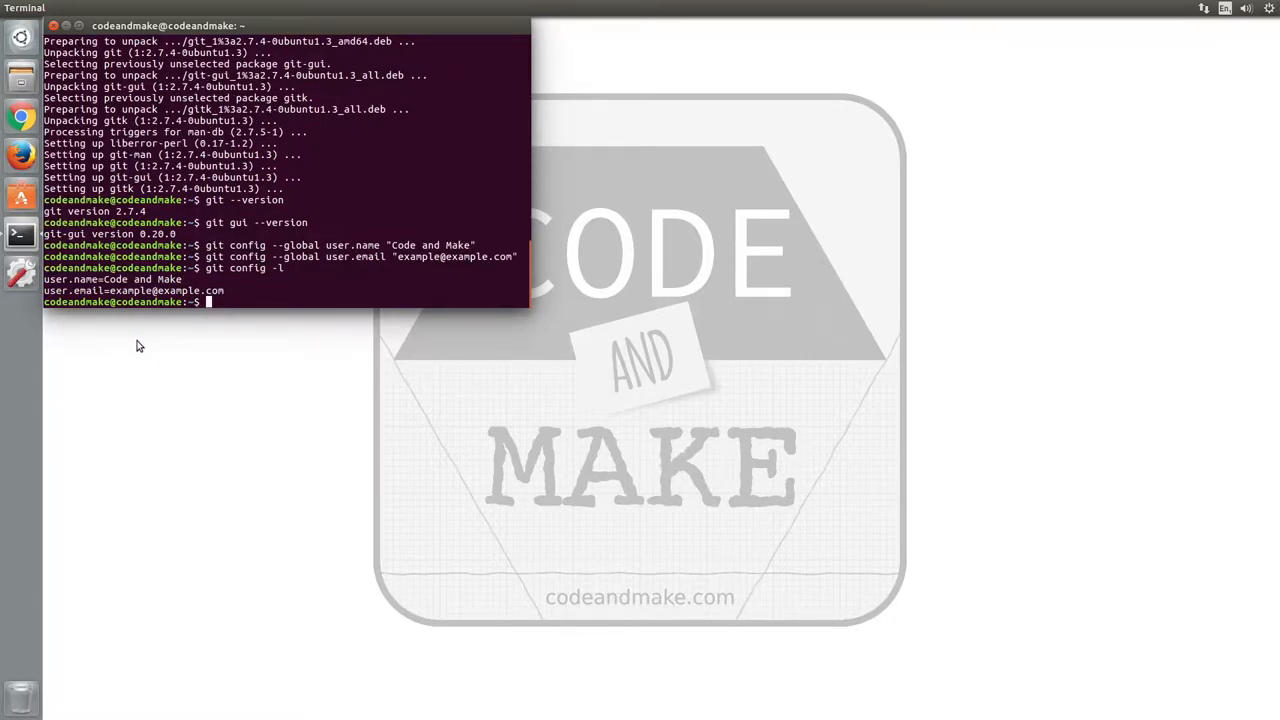